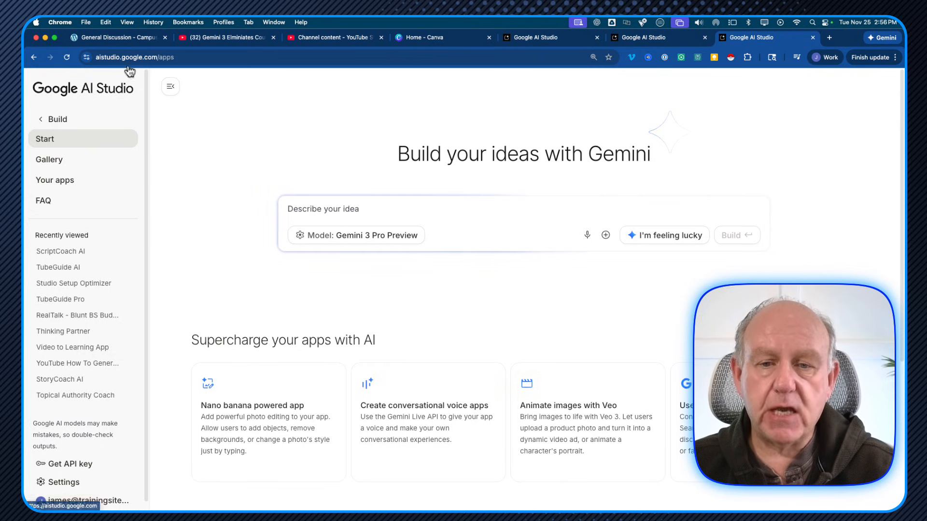
Launch the Studio Setup Optimizer app from the Recently viewed list.
left_click(136, 57)
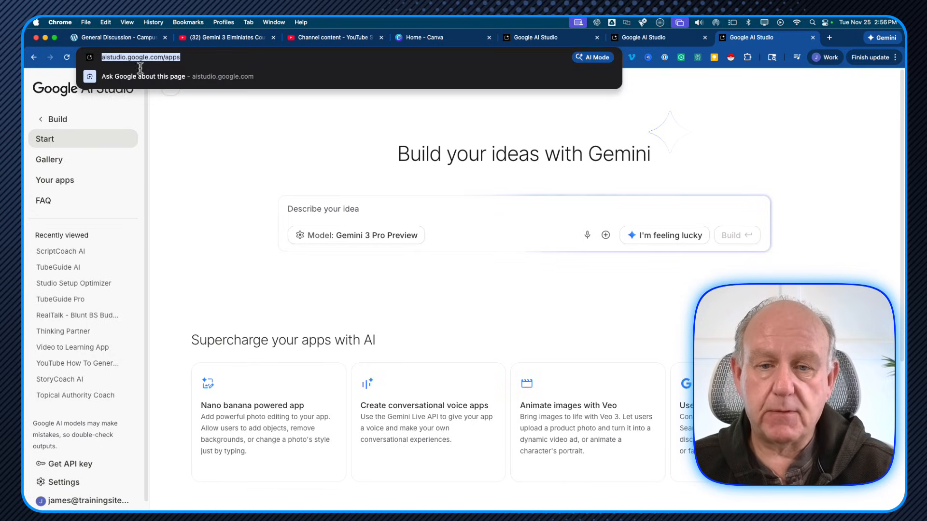
mouse_move(50, 159)
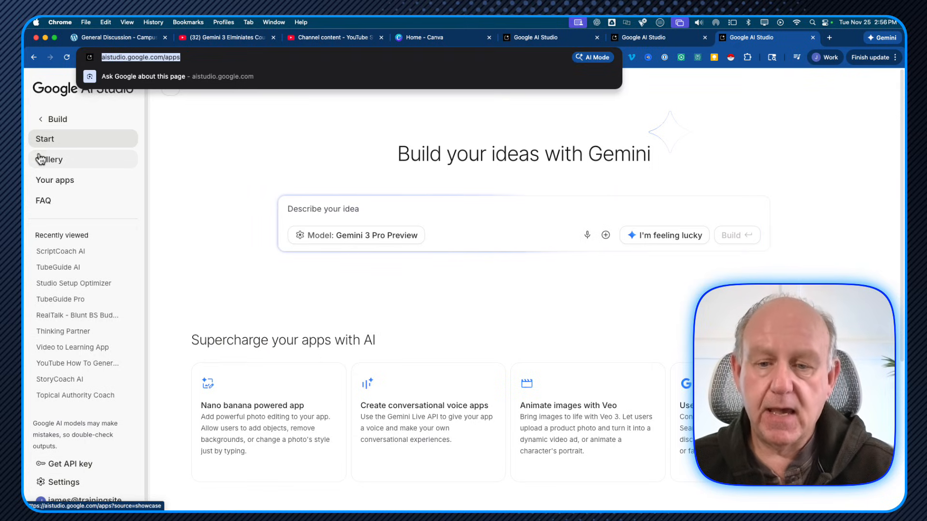
mouse_move(257, 194)
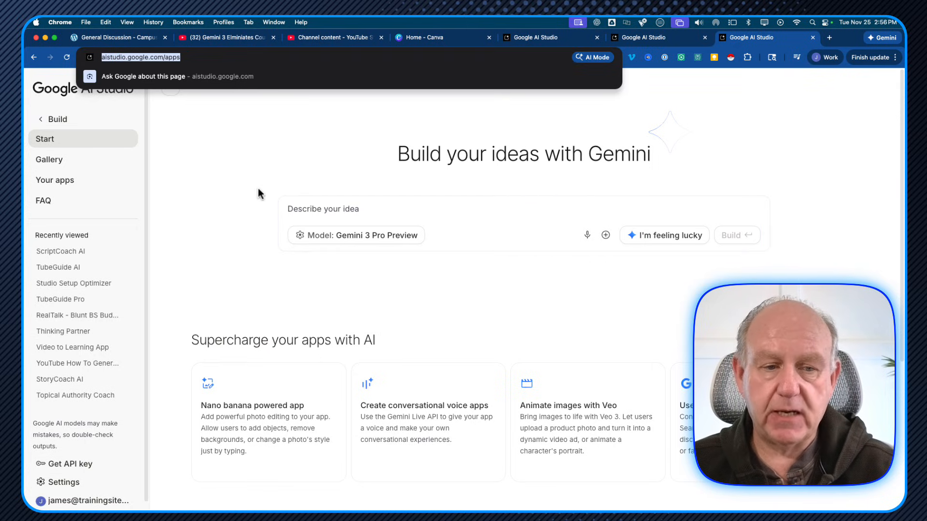
scroll("down", 3)
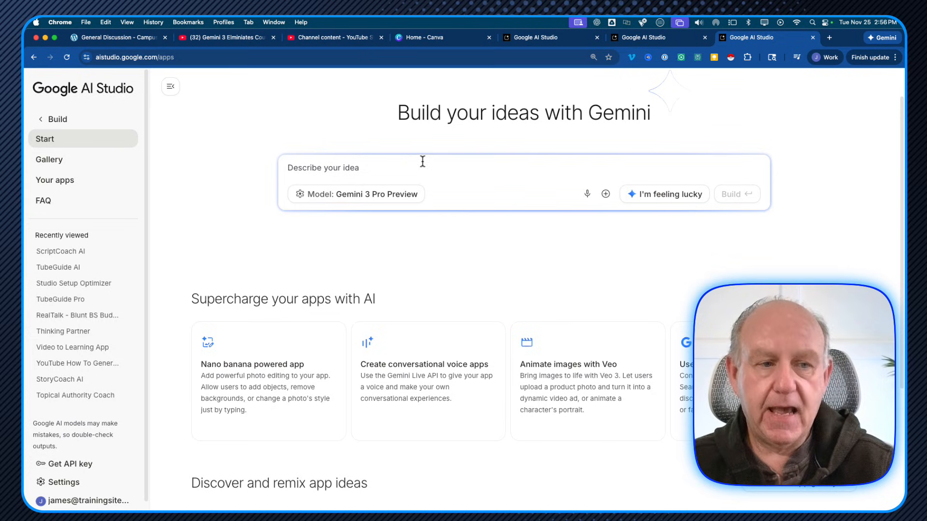
mouse_move(537, 37)
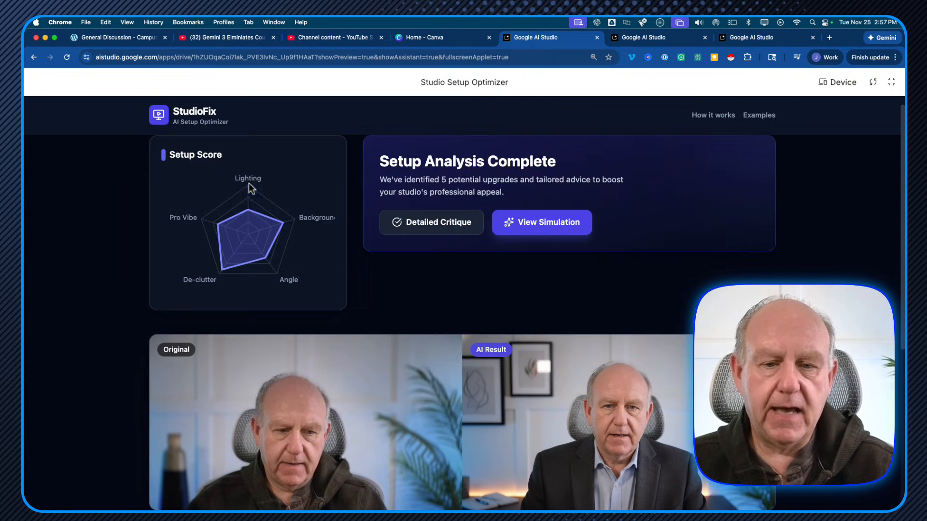
Switch StudioFix to its Detailed Critique view with category scores and recommended gear.
left_click(431, 222)
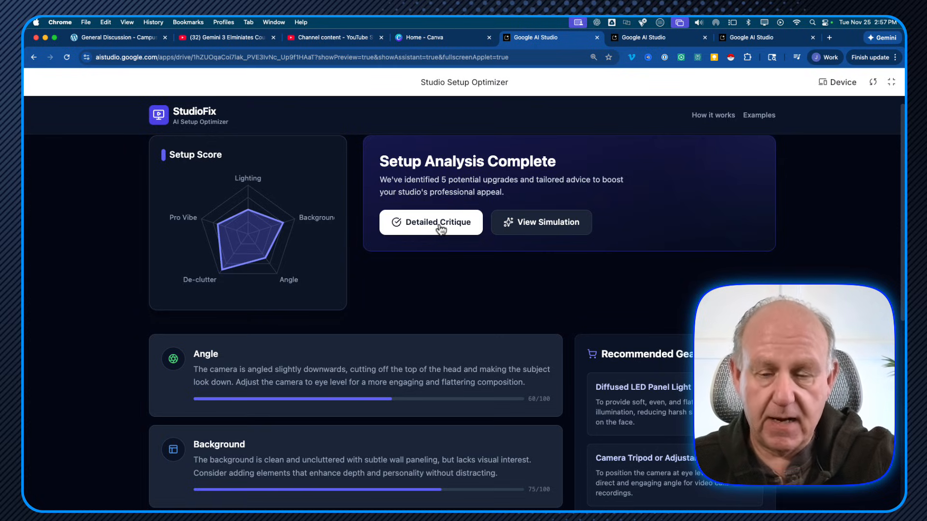
mouse_move(214, 182)
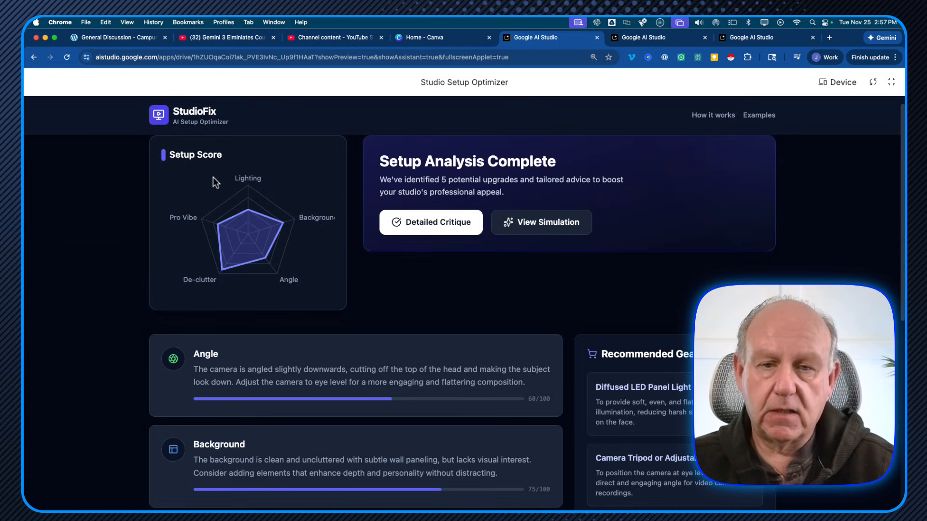
mouse_move(242, 178)
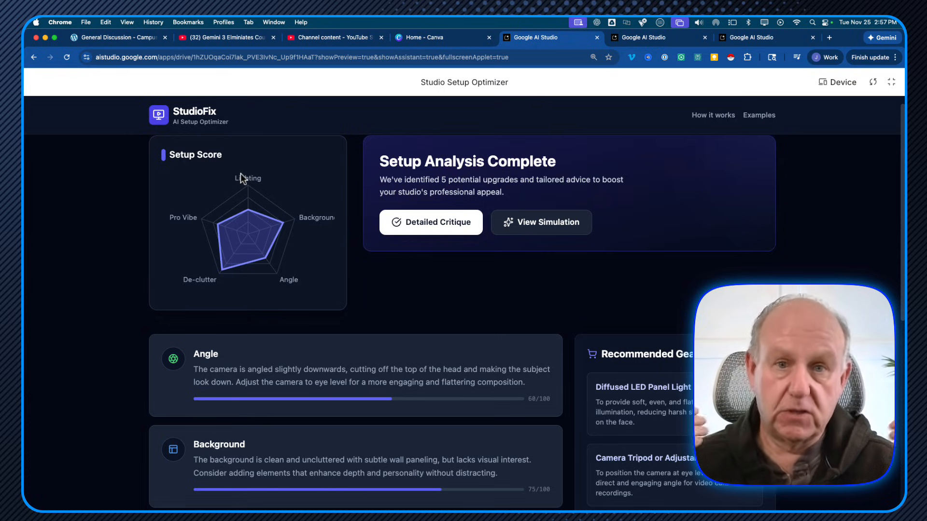
mouse_move(197, 224)
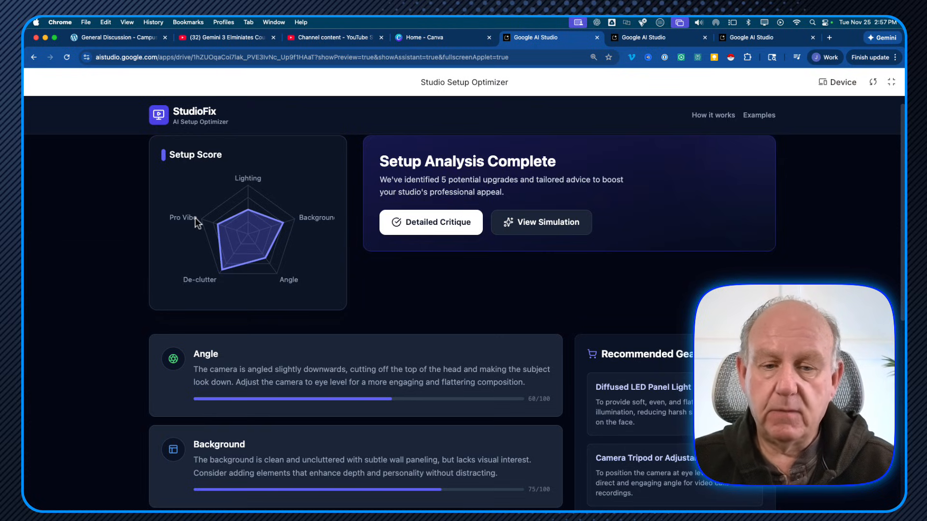
mouse_move(314, 226)
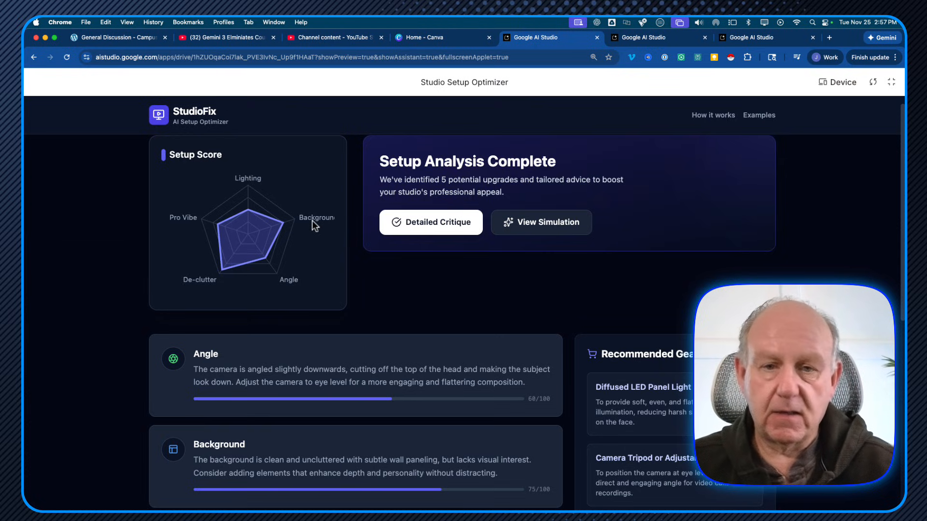
mouse_move(218, 224)
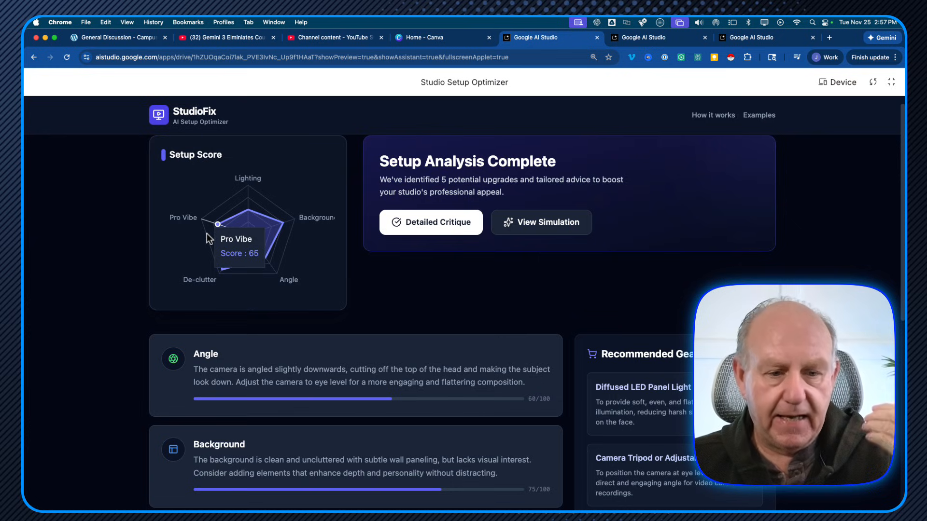
scroll("down", 3)
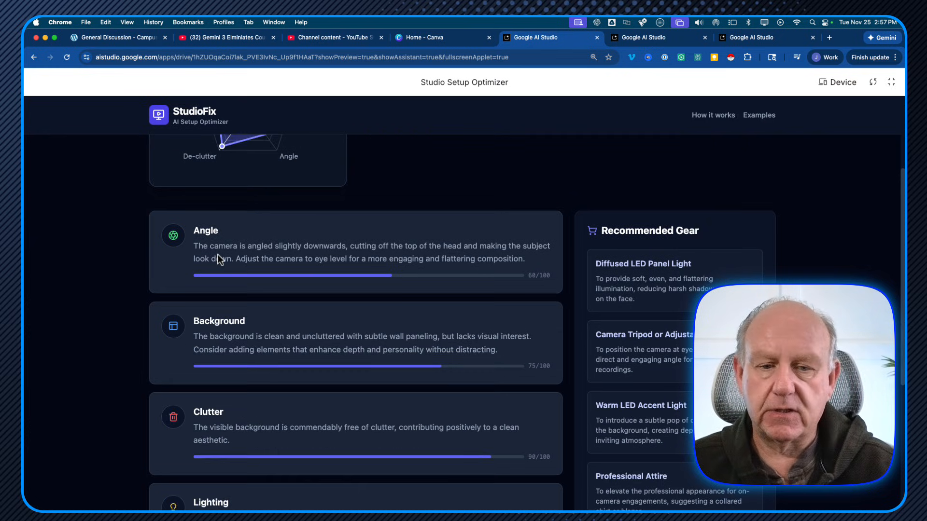
scroll("down", 3)
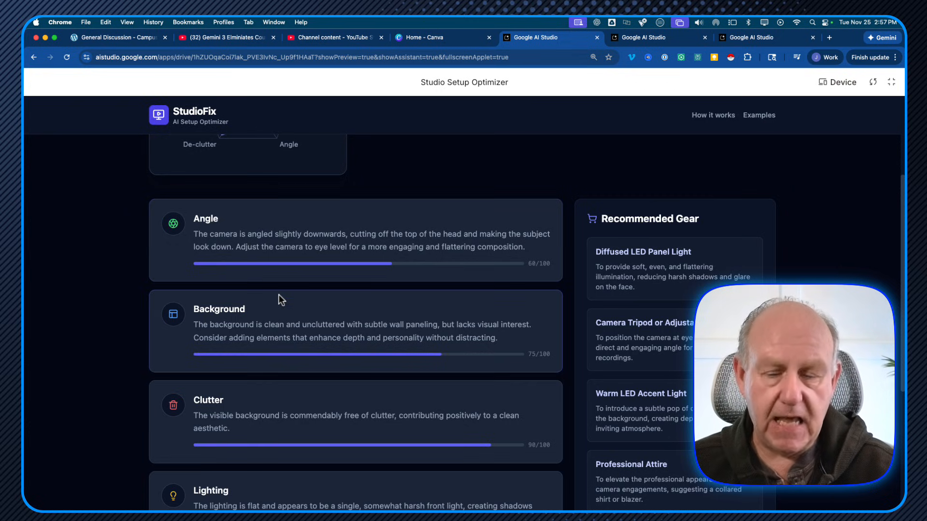
scroll("up", 3)
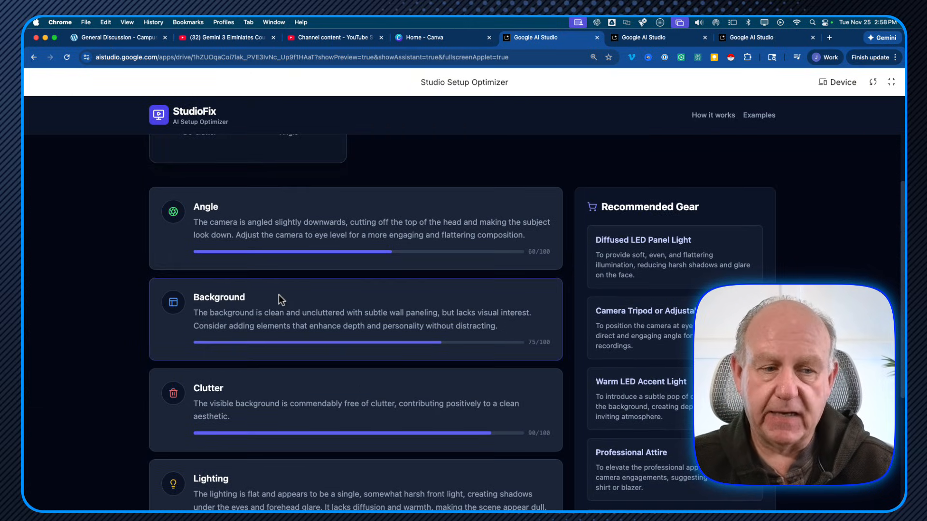
mouse_move(580, 316)
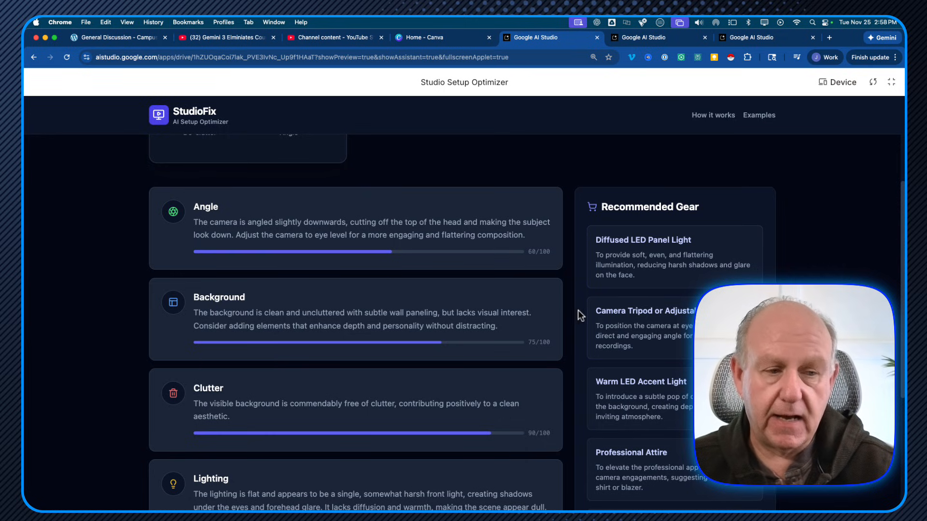
scroll("up", 3)
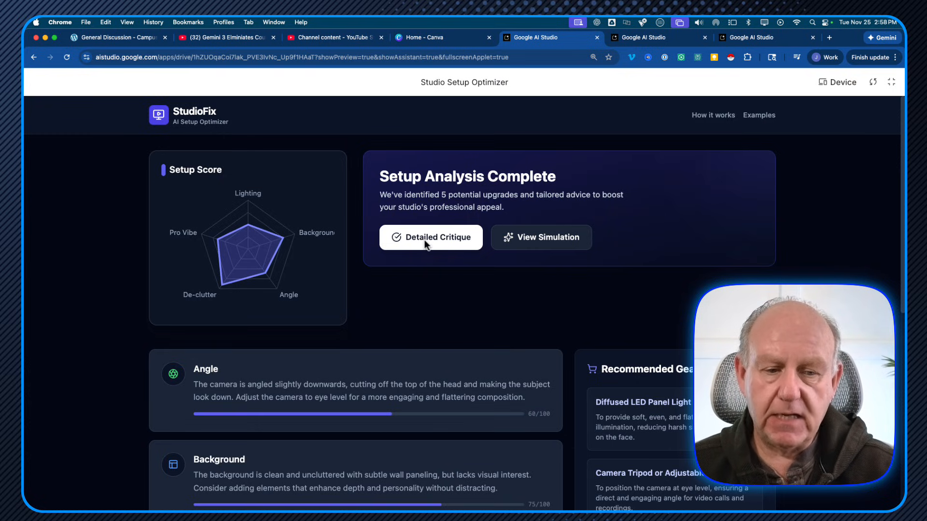
mouse_move(540, 237)
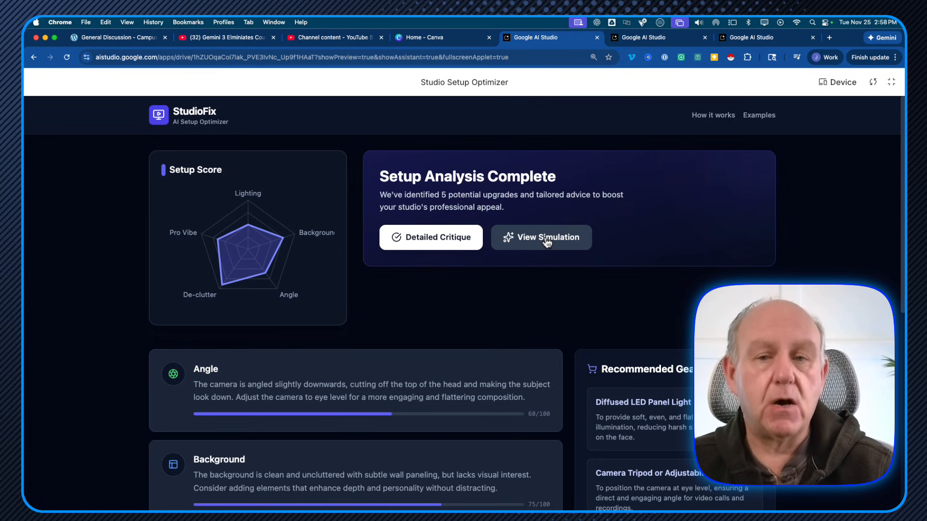
Review the Original vs AI Result images and the Prompt Used panel.
left_click(540, 237)
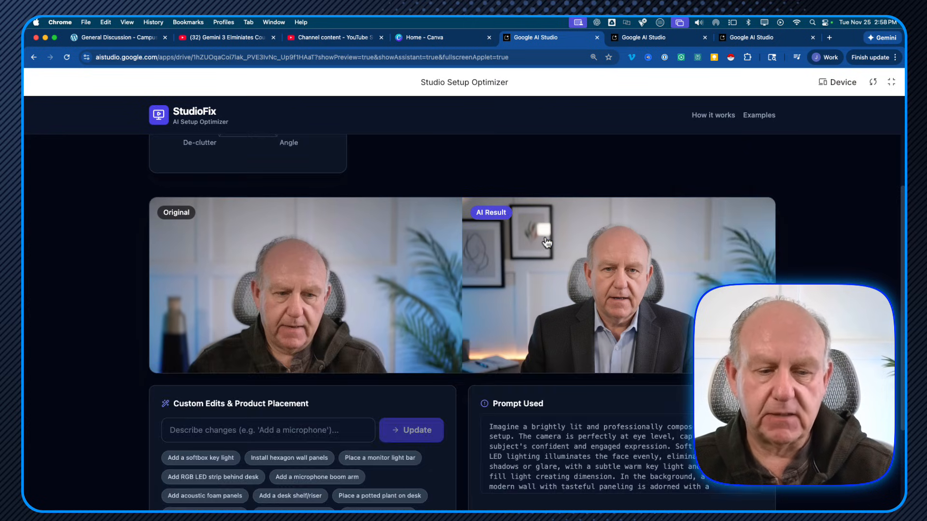
scroll("down", 3)
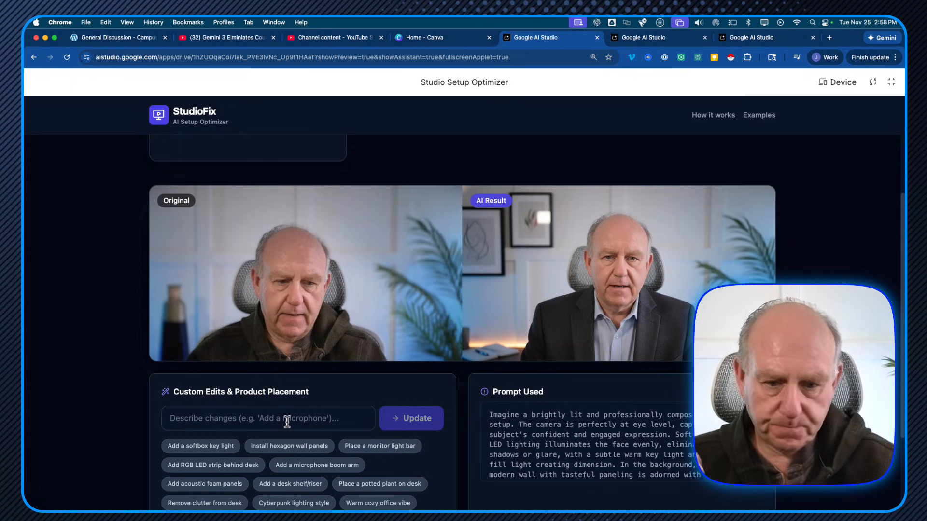
mouse_move(367, 272)
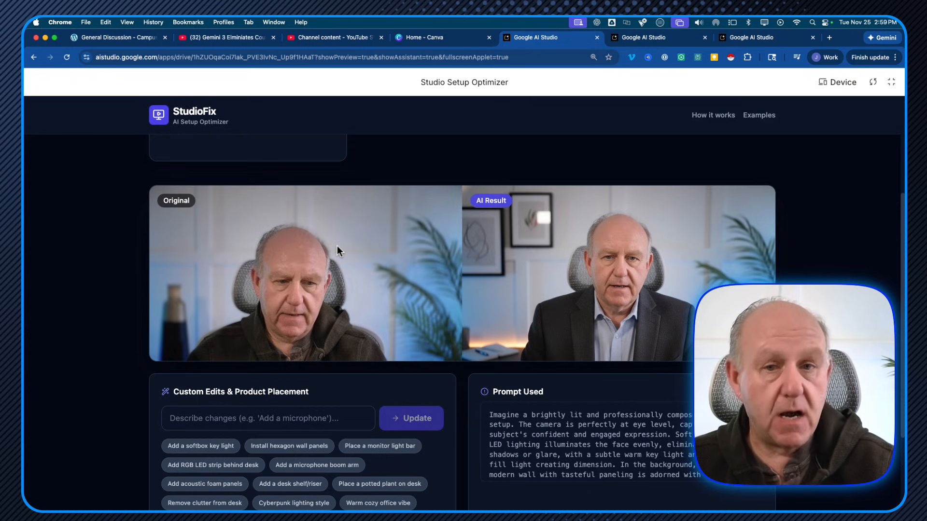
mouse_move(335, 338)
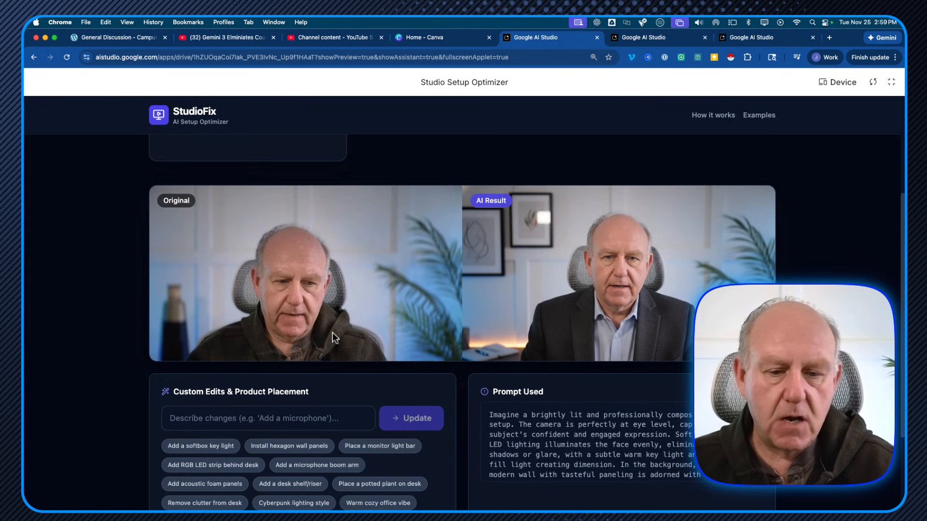
mouse_move(298, 345)
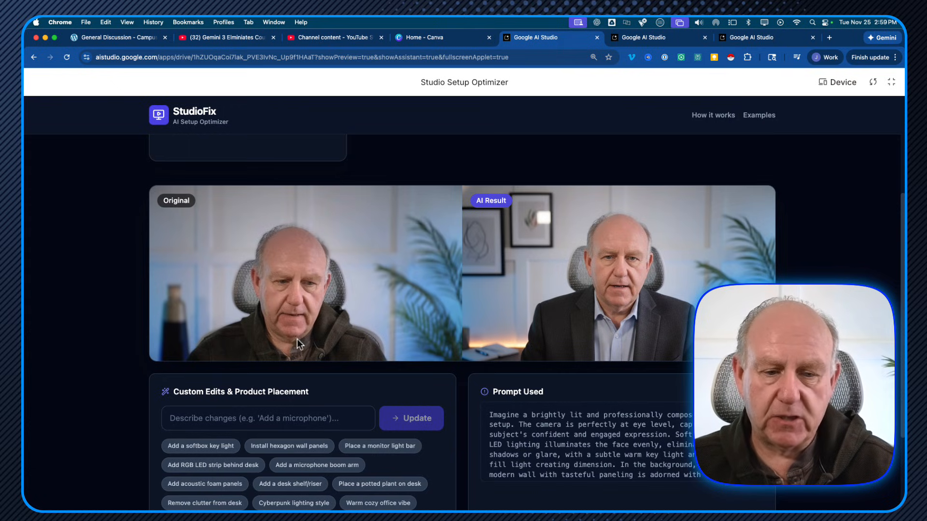
mouse_move(555, 348)
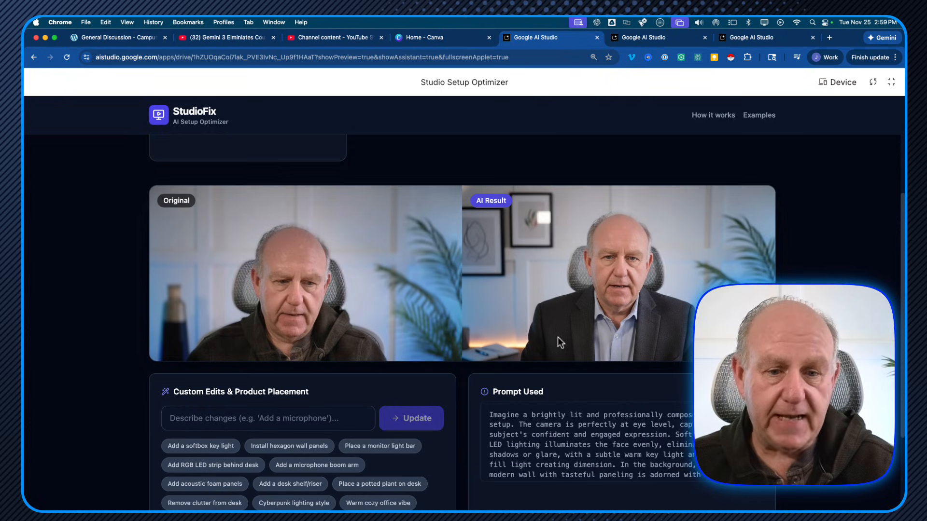
mouse_move(251, 251)
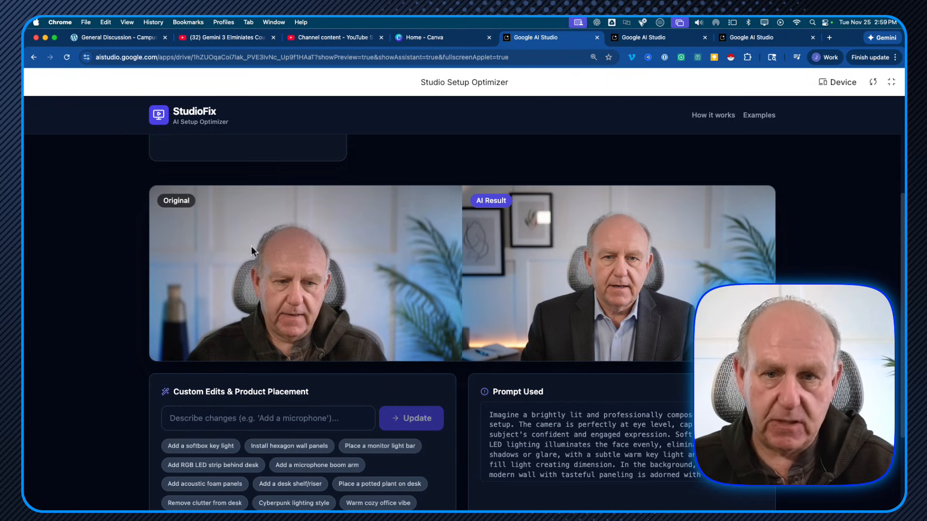
mouse_move(525, 271)
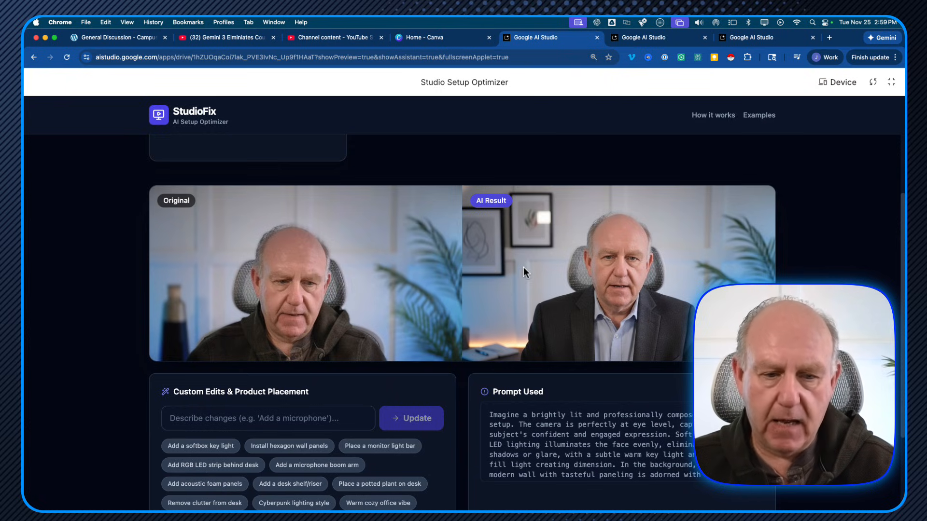
mouse_move(550, 224)
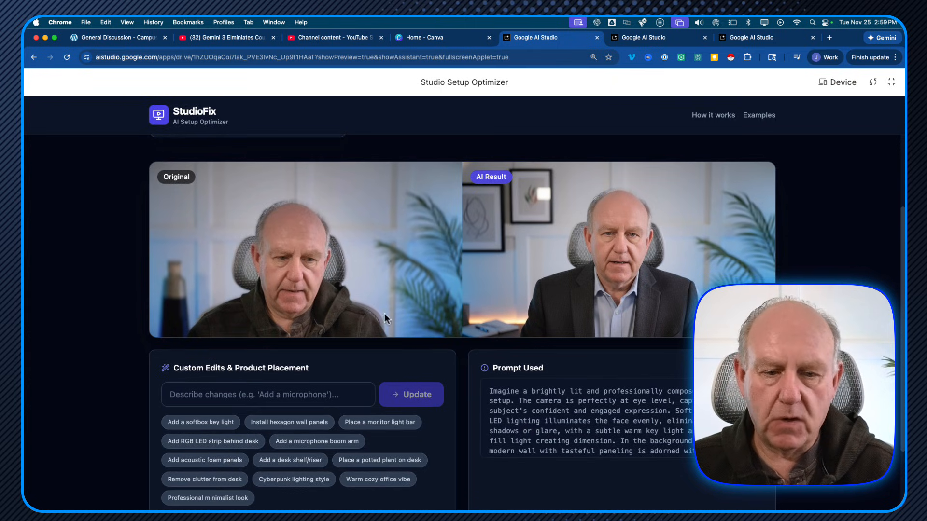
mouse_move(615, 251)
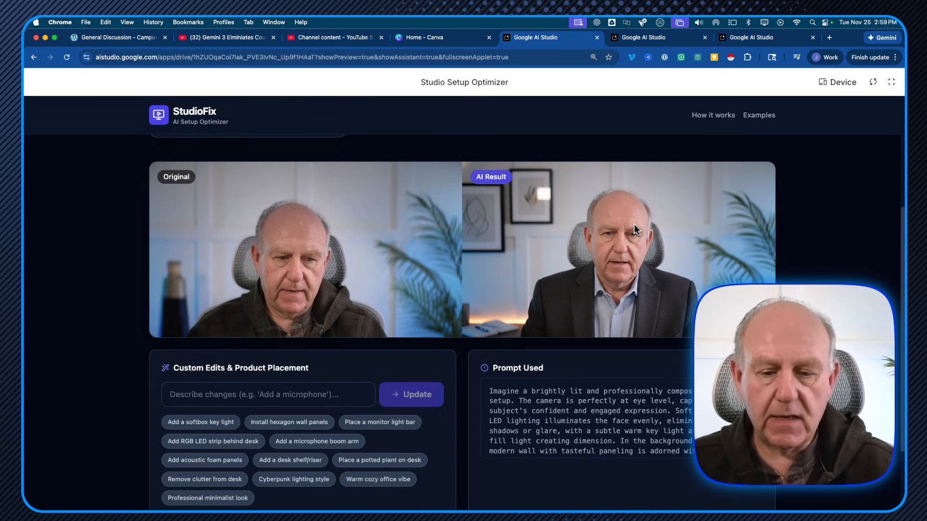
scroll("down", 3)
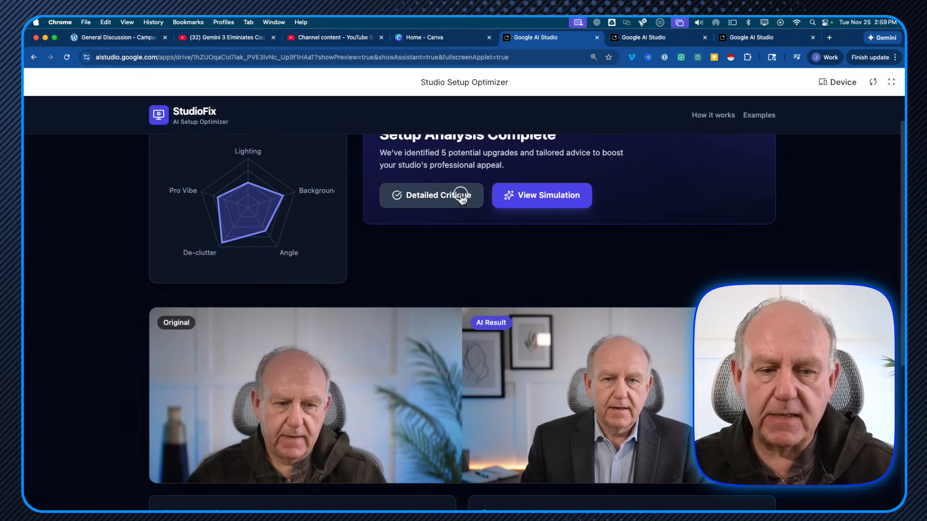
Browse the Angle, Background, Clutter, Lighting and Professionalism cards and Recommended Gear.
left_click(431, 195)
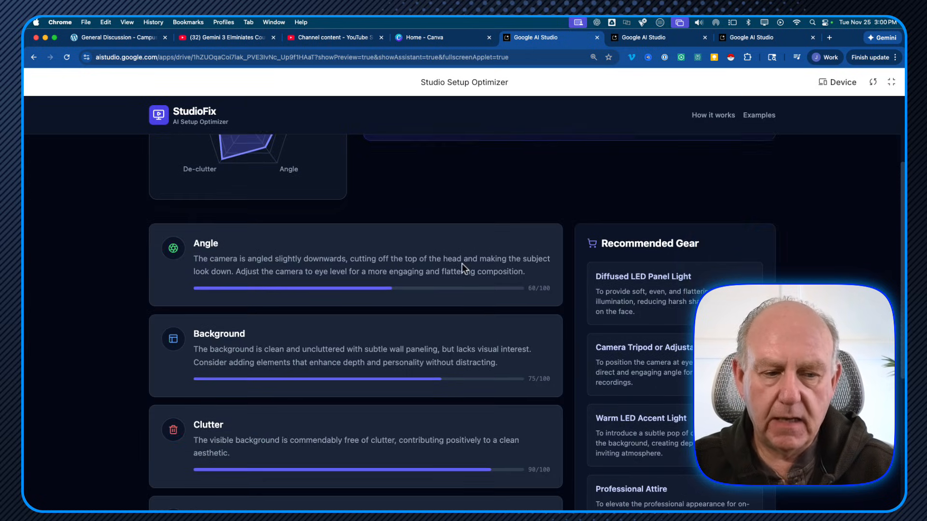
scroll("down", 3)
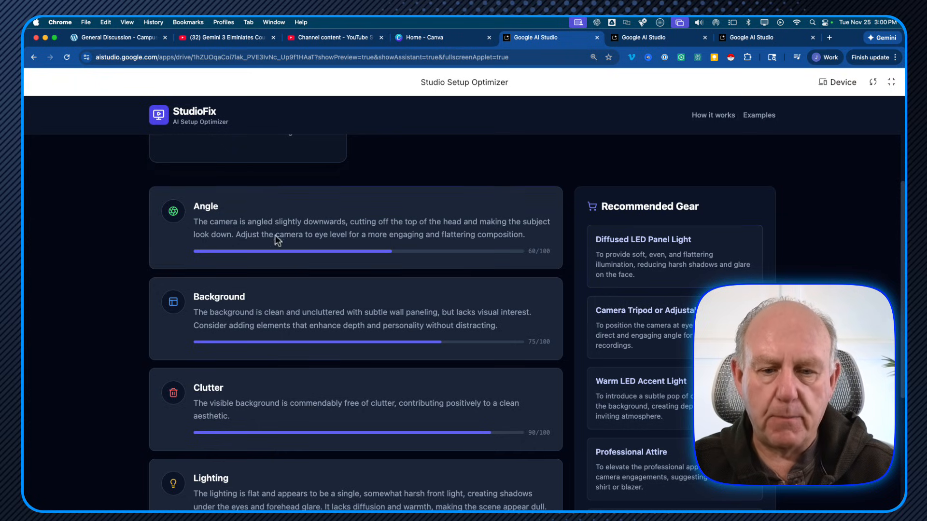
mouse_move(330, 299)
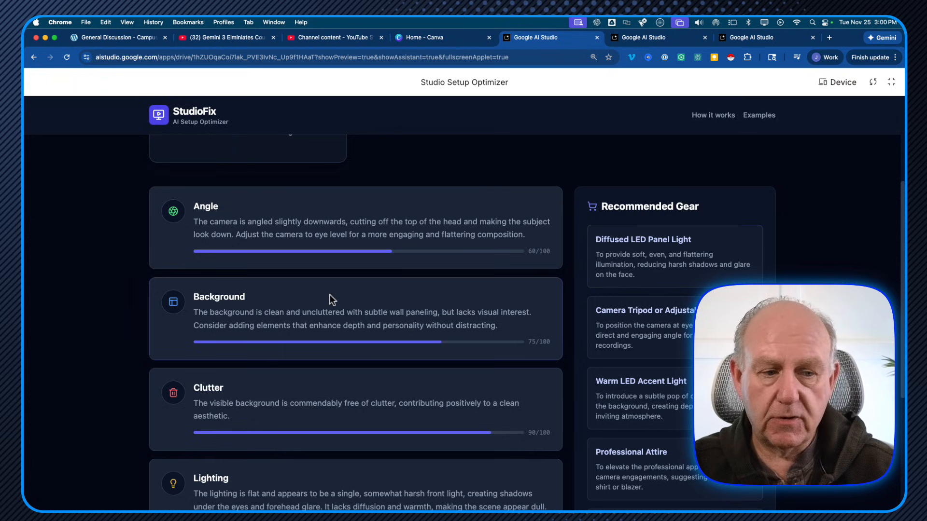
scroll("down", 3)
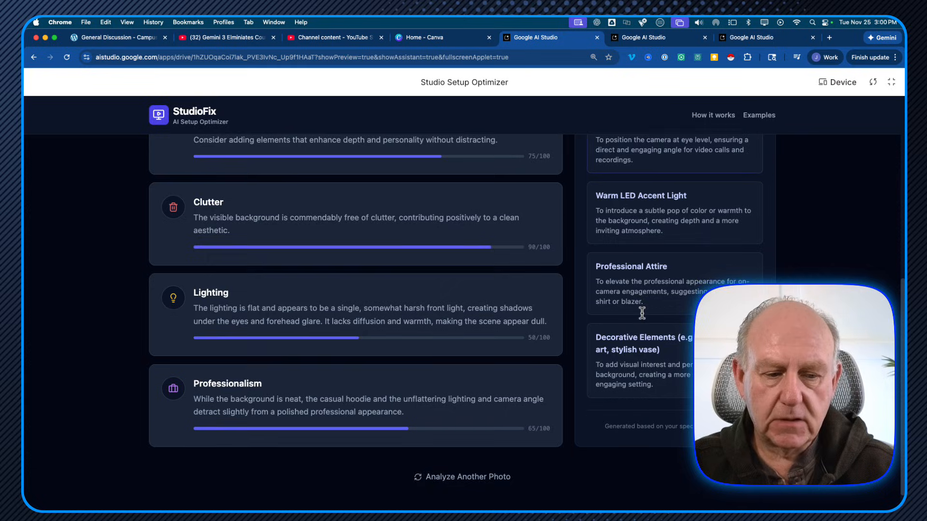
scroll("up", 3)
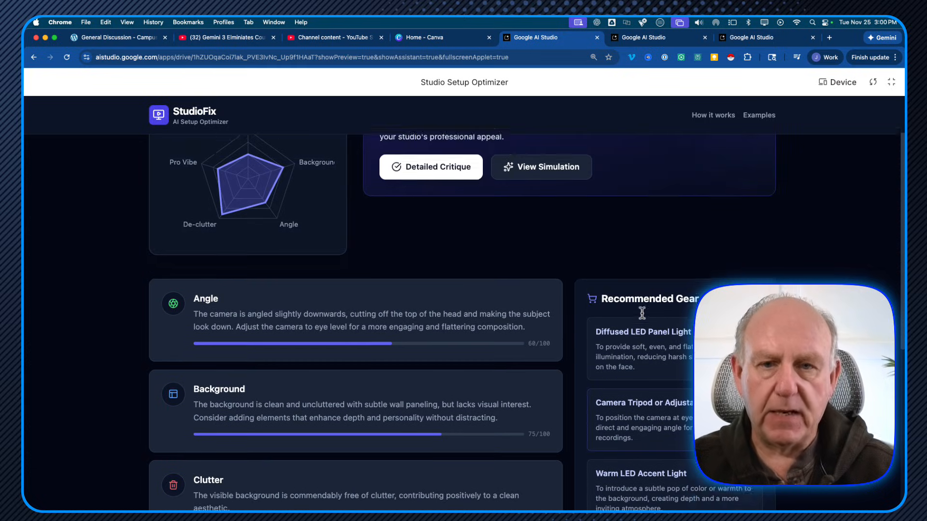
scroll("down", 3)
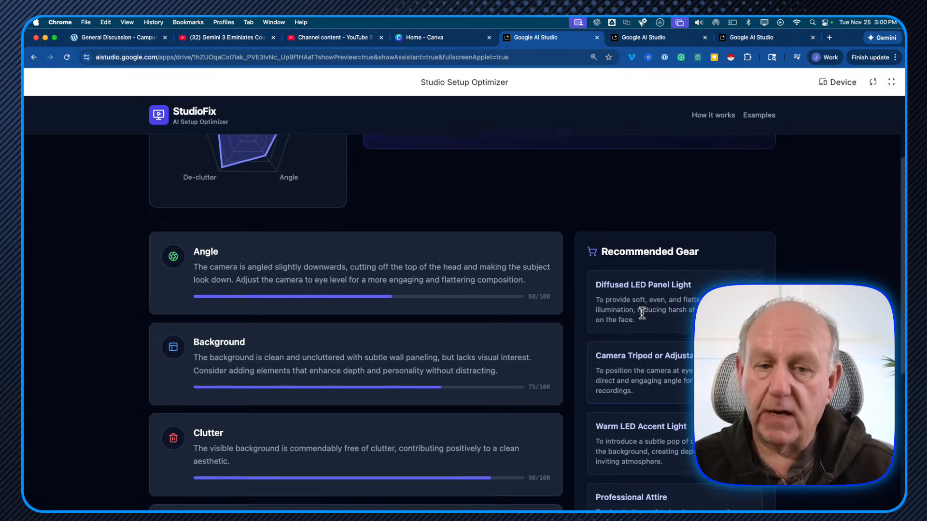
scroll("down", 3)
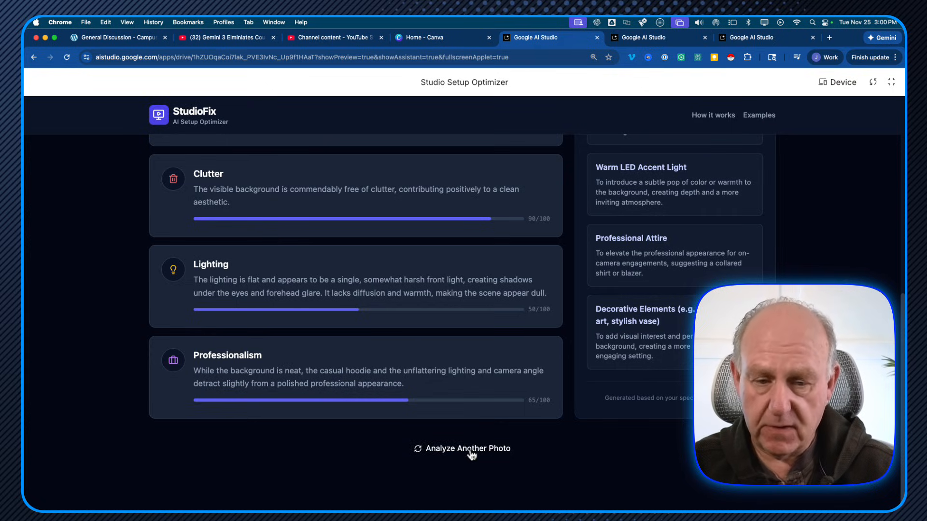
Reset StudioFix with Analyze Another Photo and open the live camera view.
left_click(468, 448)
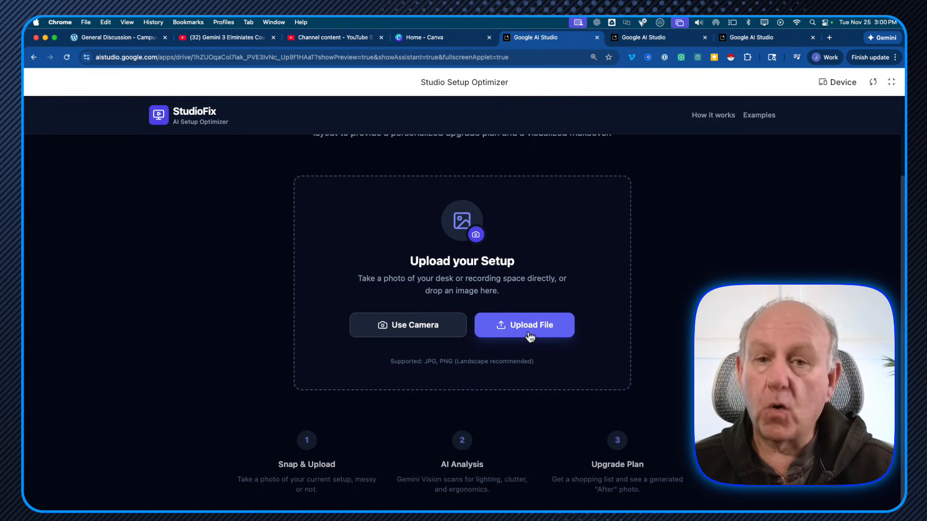
mouse_move(203, 380)
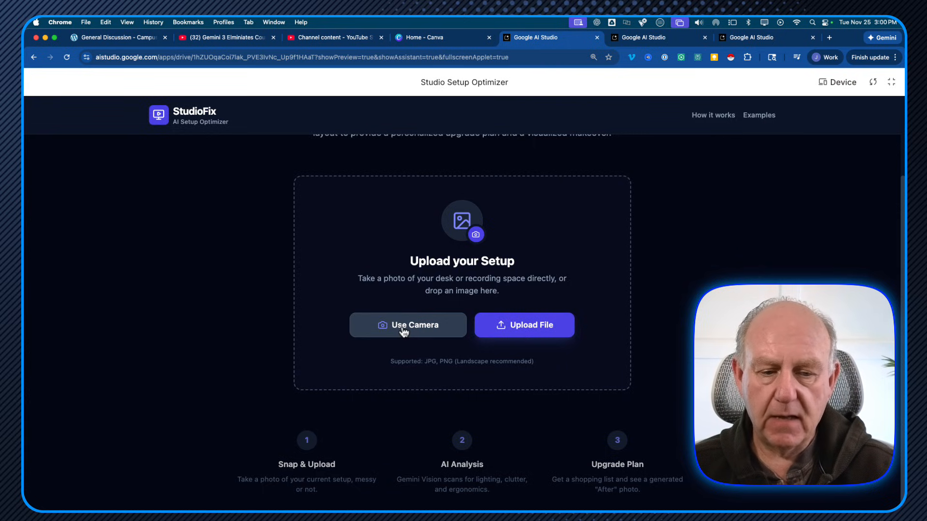
left_click(407, 324)
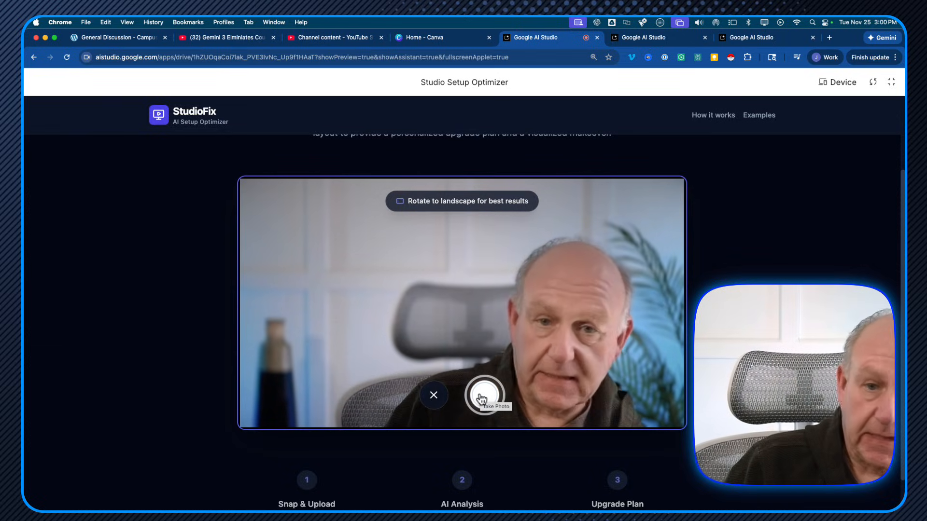
Capture a new webcam photo and review its radar scores, critique cards and gear picks.
left_click(483, 395)
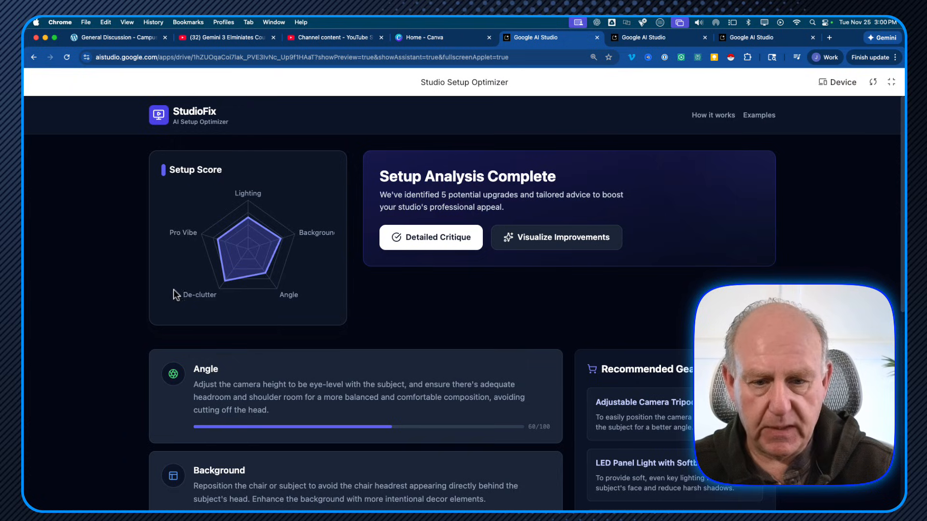
mouse_move(266, 274)
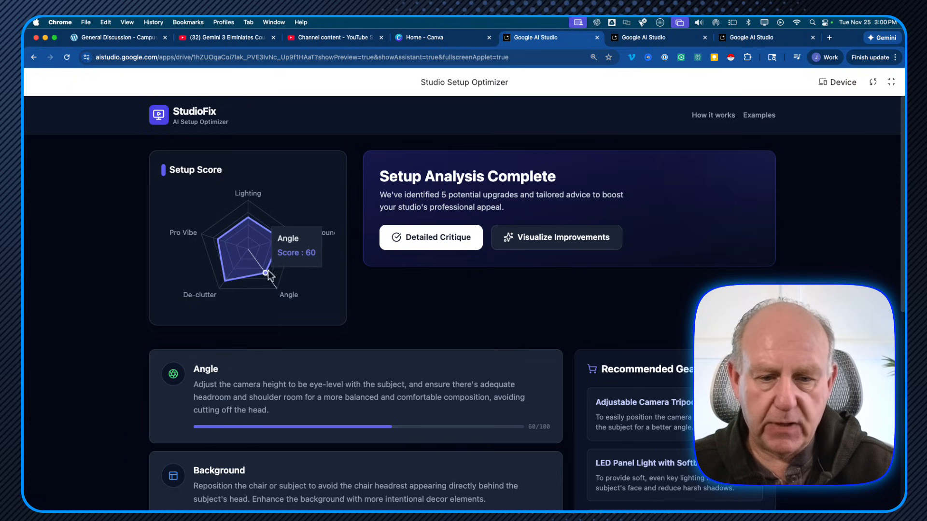
mouse_move(242, 208)
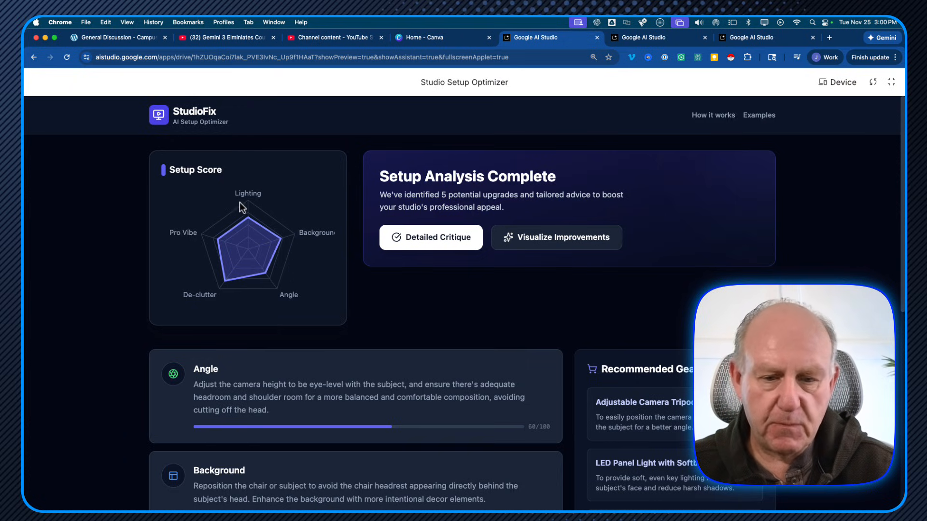
scroll("down", 3)
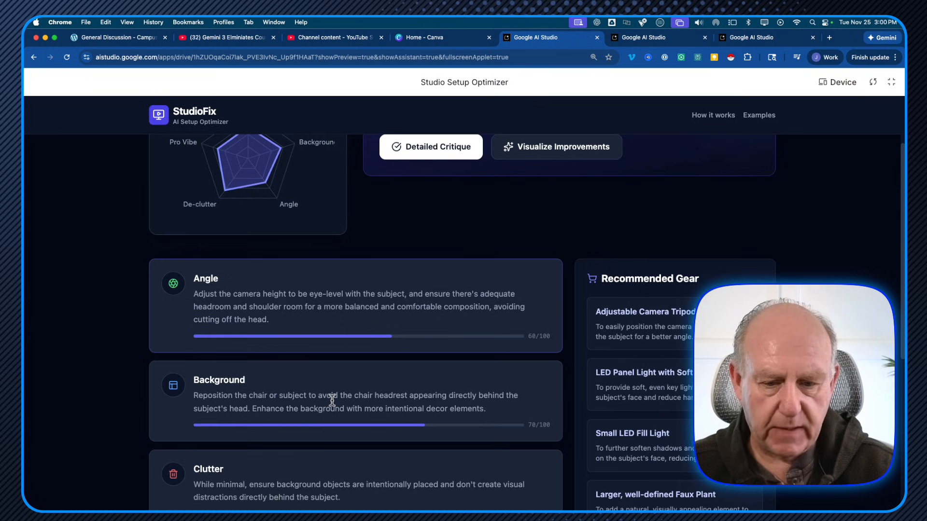
scroll("down", 3)
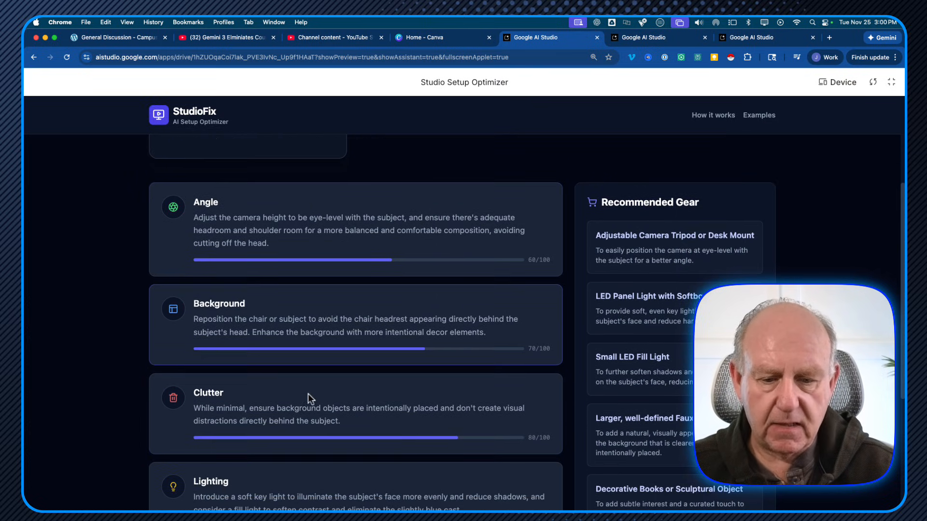
mouse_move(308, 337)
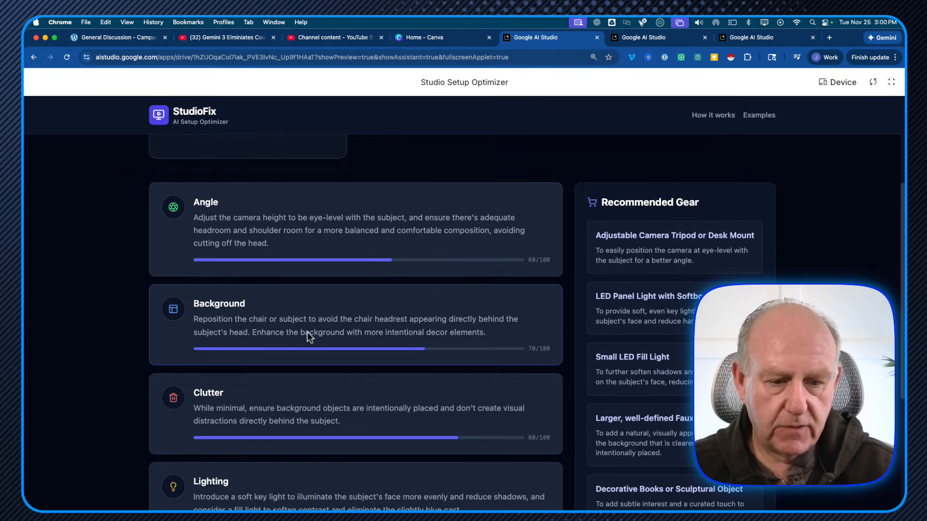
scroll("down", 3)
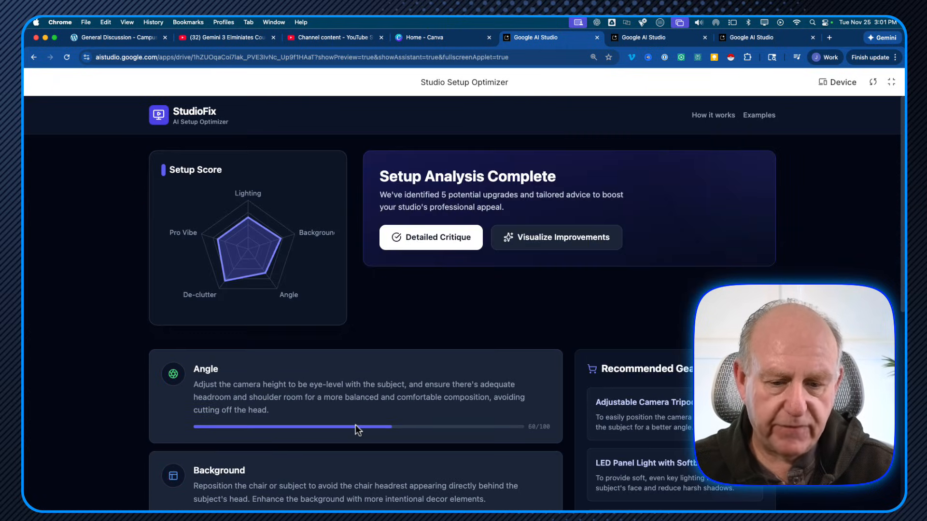
Generate the AI Result image beside the Original, then return to the Build start page.
left_click(556, 237)
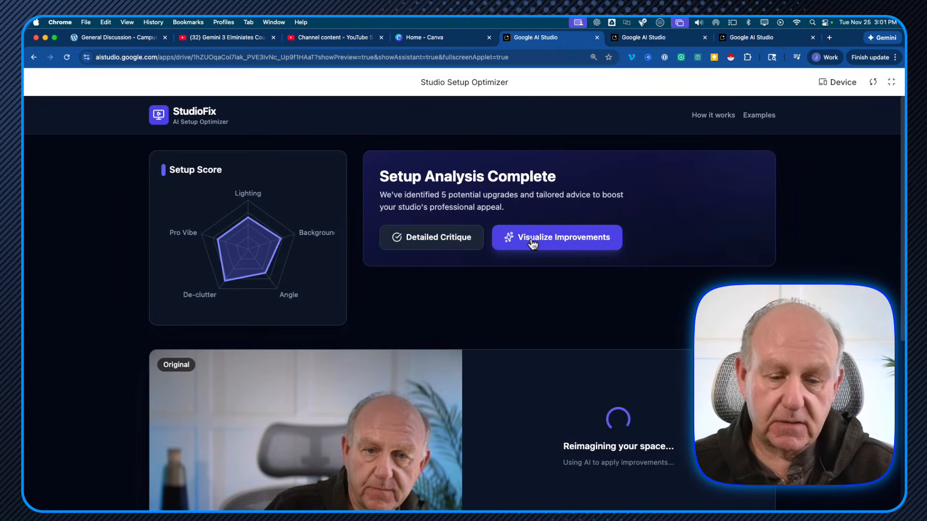
scroll("down", 3)
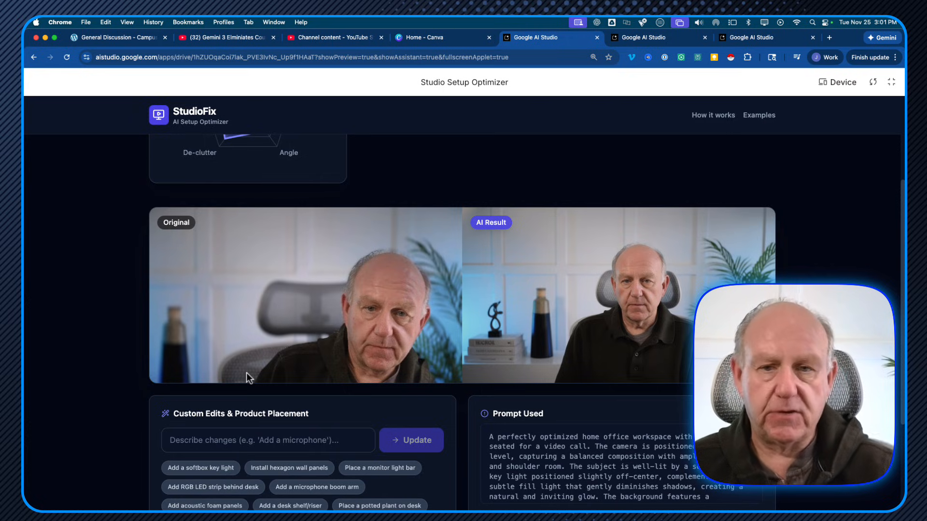
left_click(763, 37)
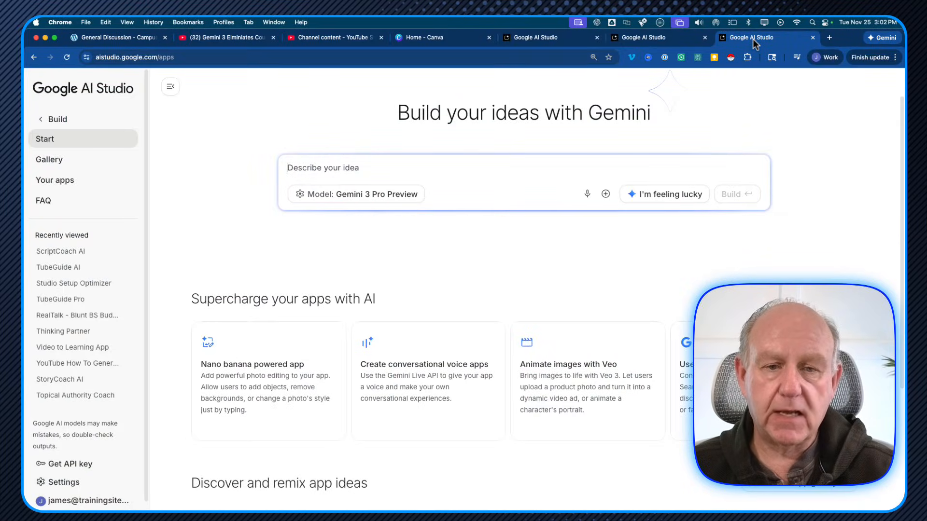